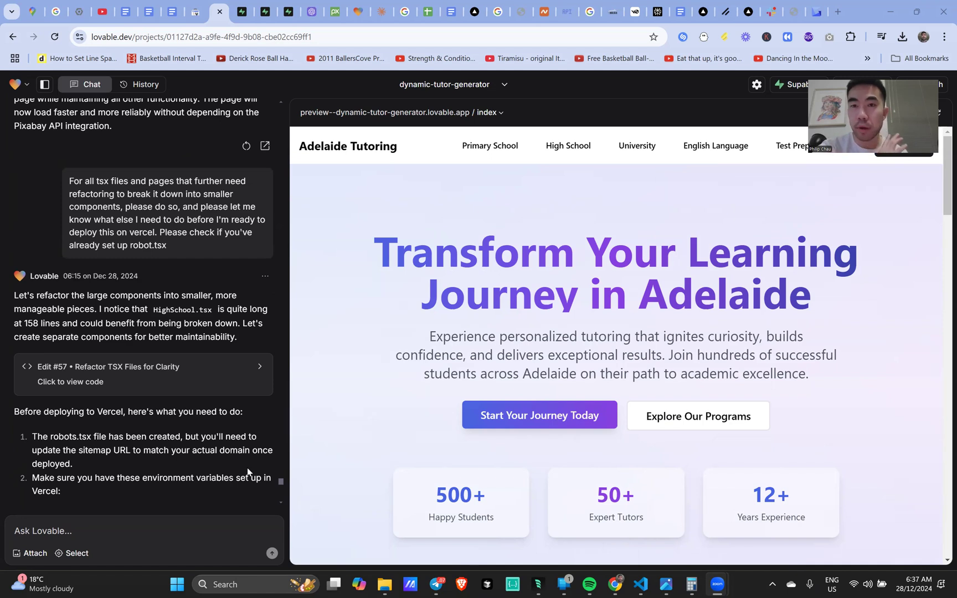
mouse_move(294, 311)
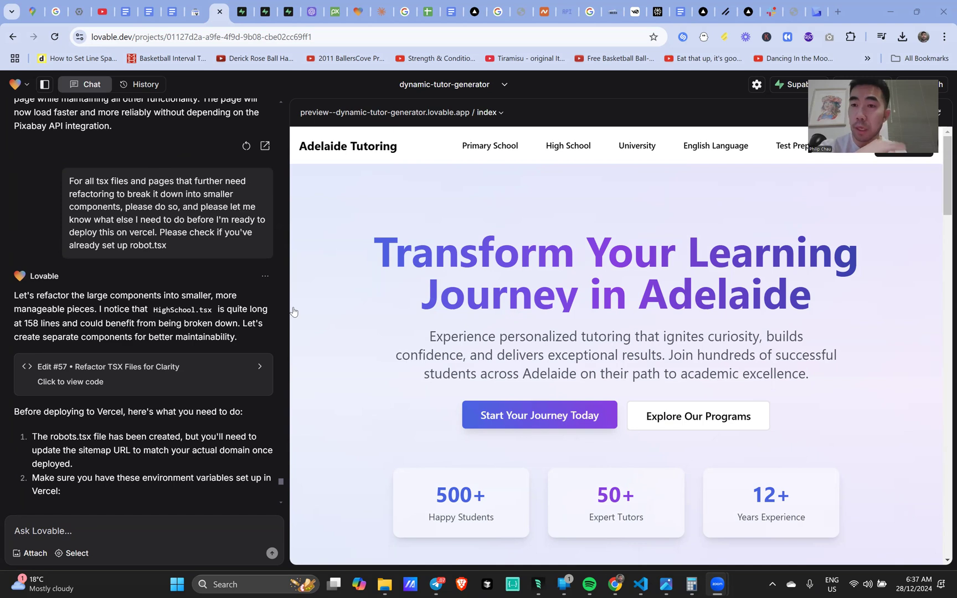
mouse_move(281, 481)
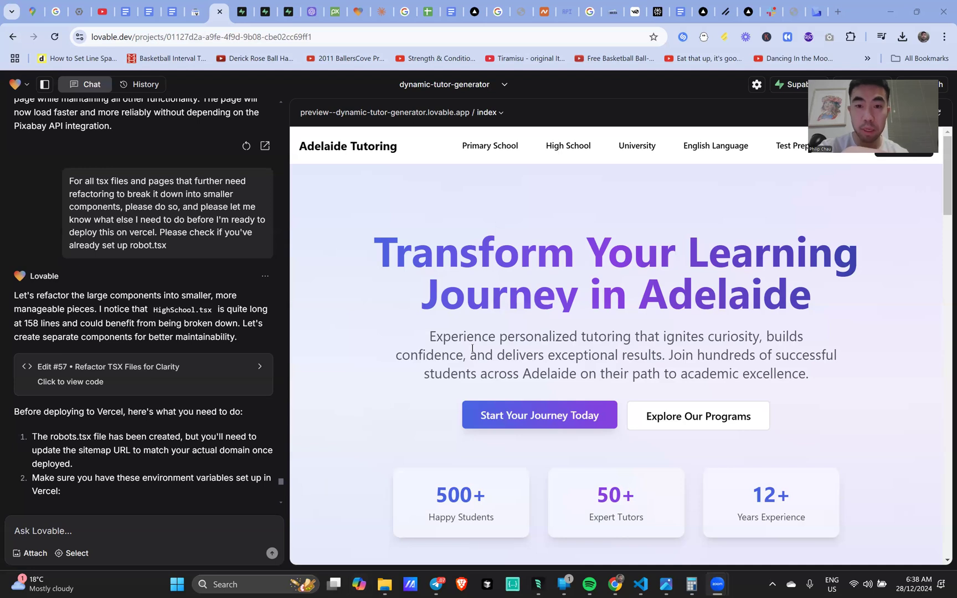
Bring up the Search Console performance report for colonicirrigationadelaide.com and expand the property list
scroll(down, 3)
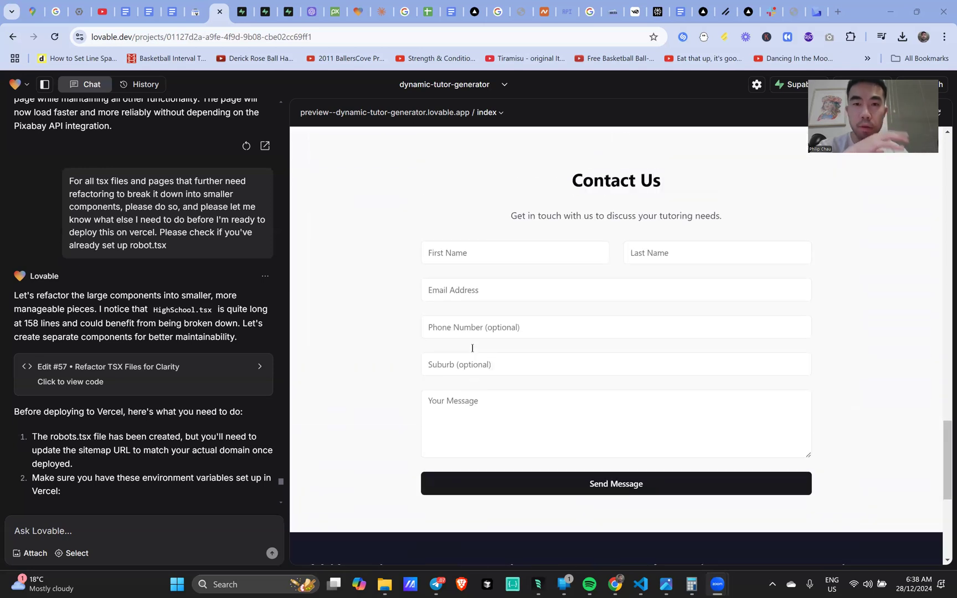
scroll(down, 3)
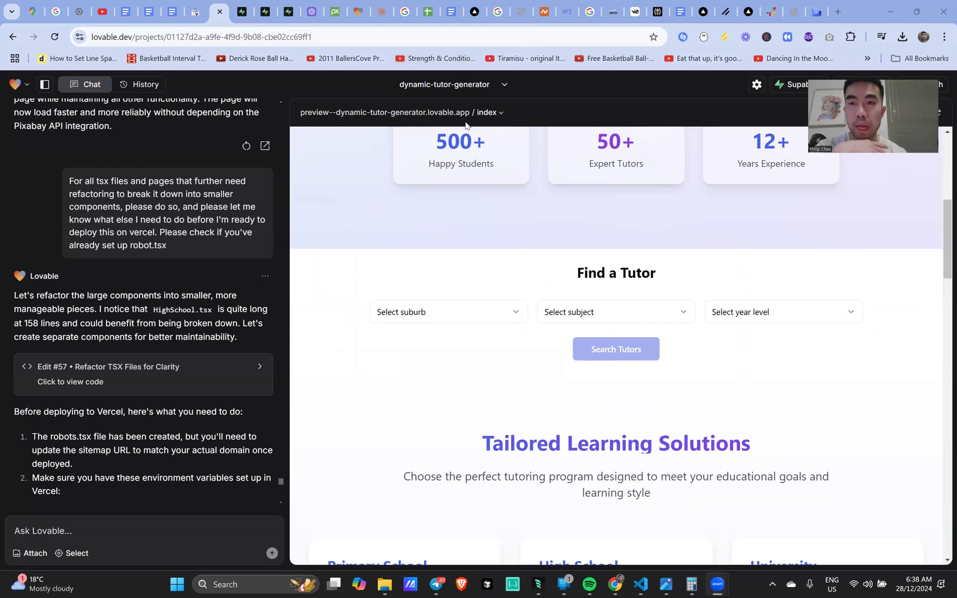
mouse_move(560, 262)
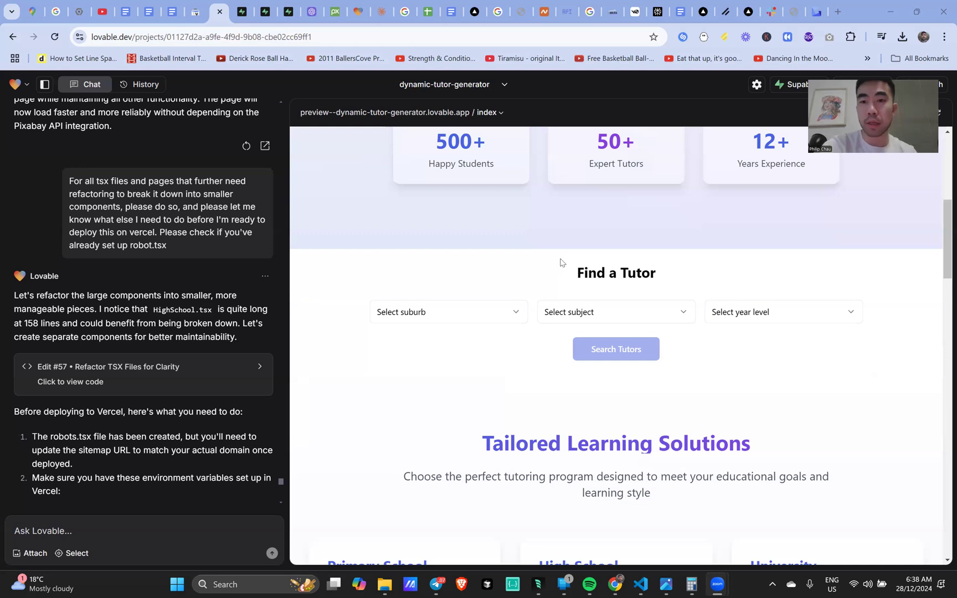
mouse_move(529, 267)
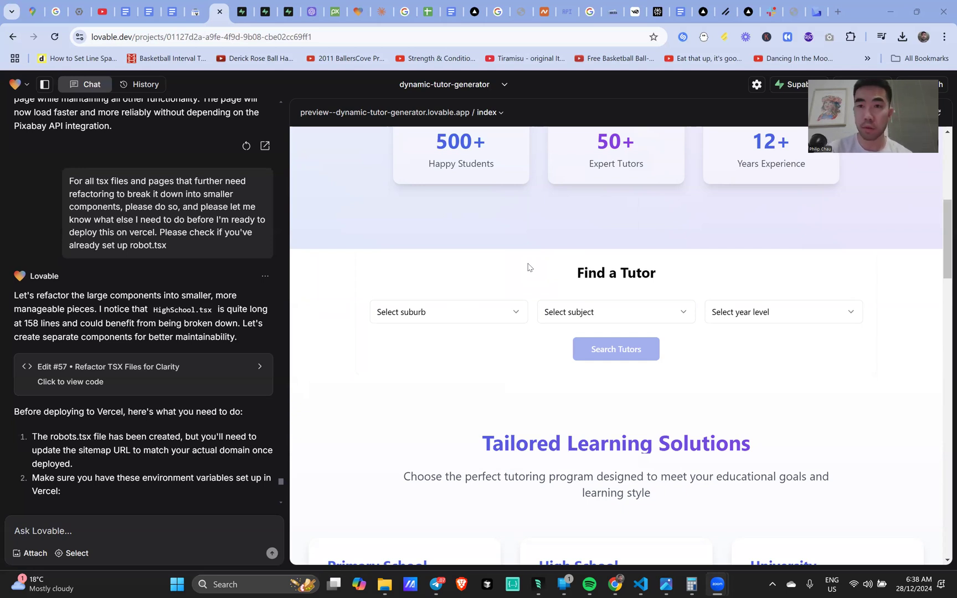
scroll(up, 3)
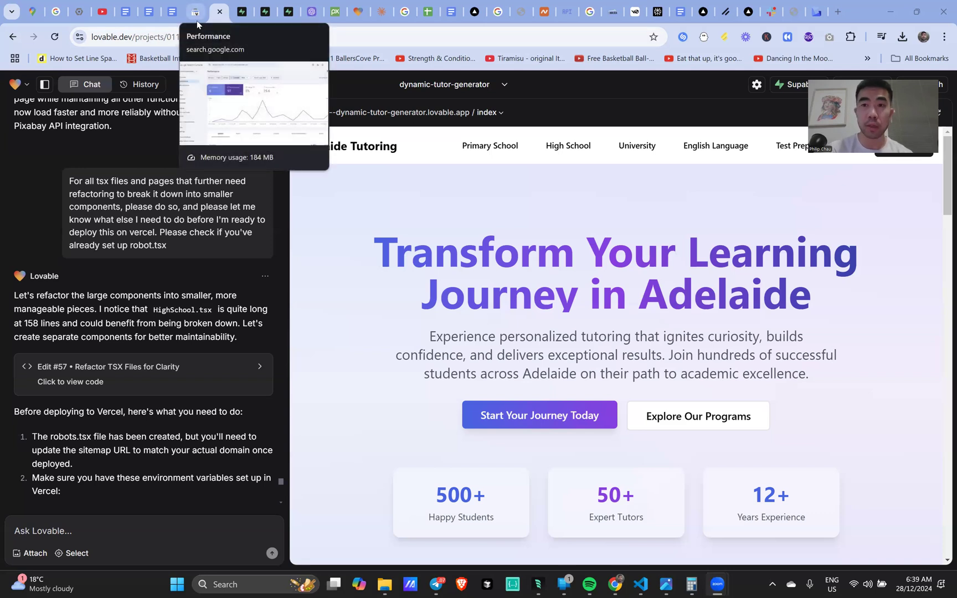
click(195, 12)
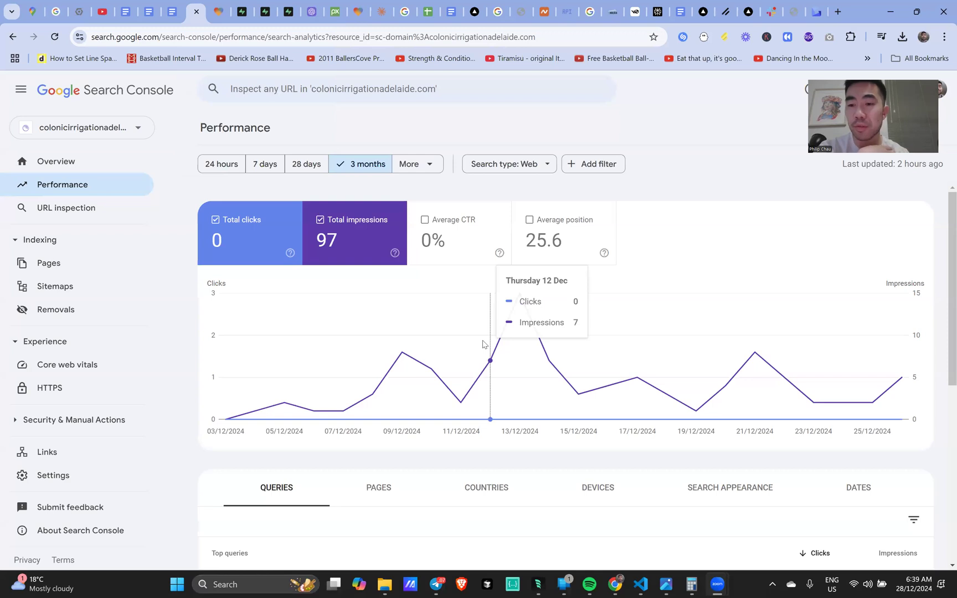
mouse_move(147, 137)
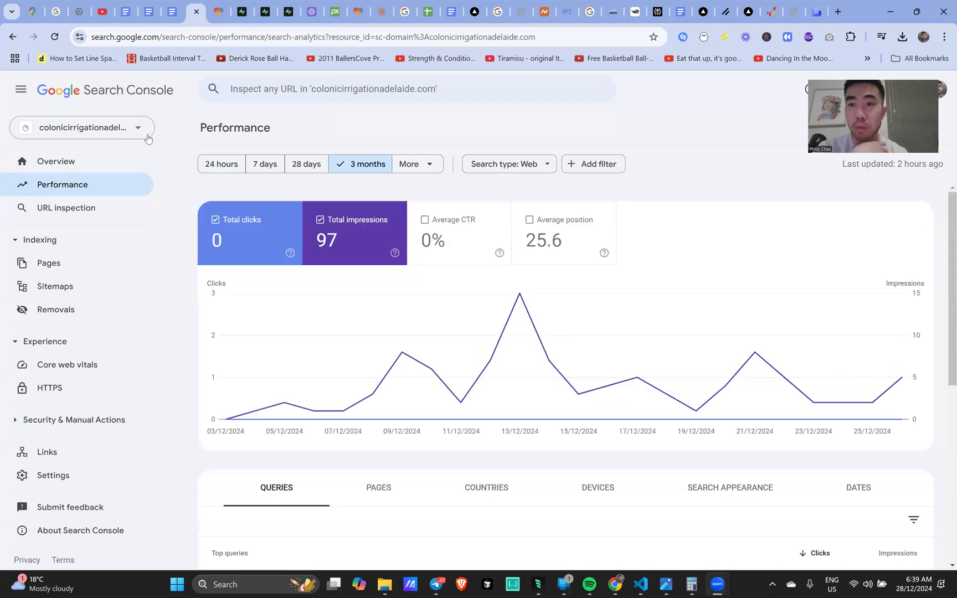
click(82, 127)
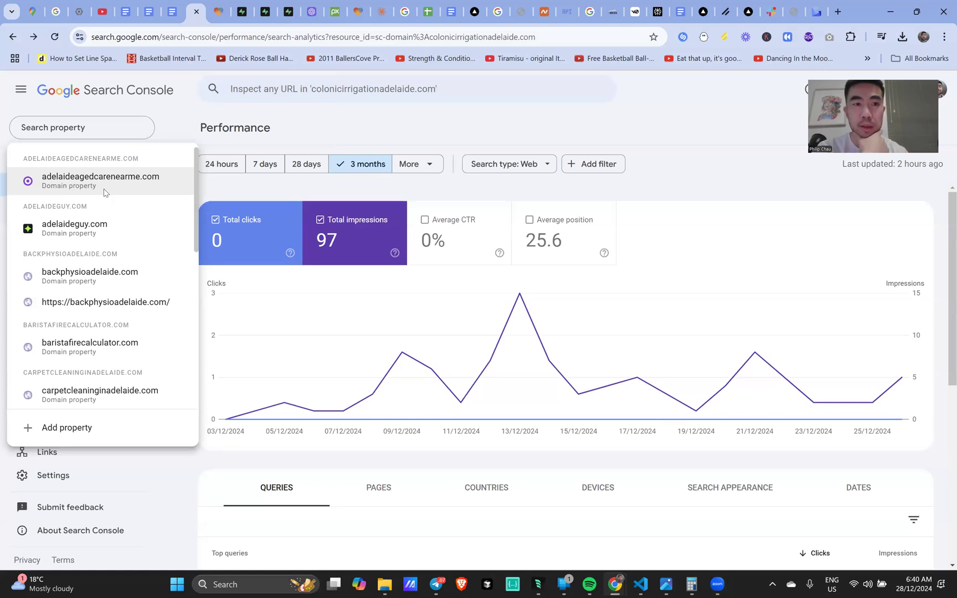
Switch to adelaideagedcarenearme.com and review its queries table (12 clicks, 2.64K impressions)
click(101, 181)
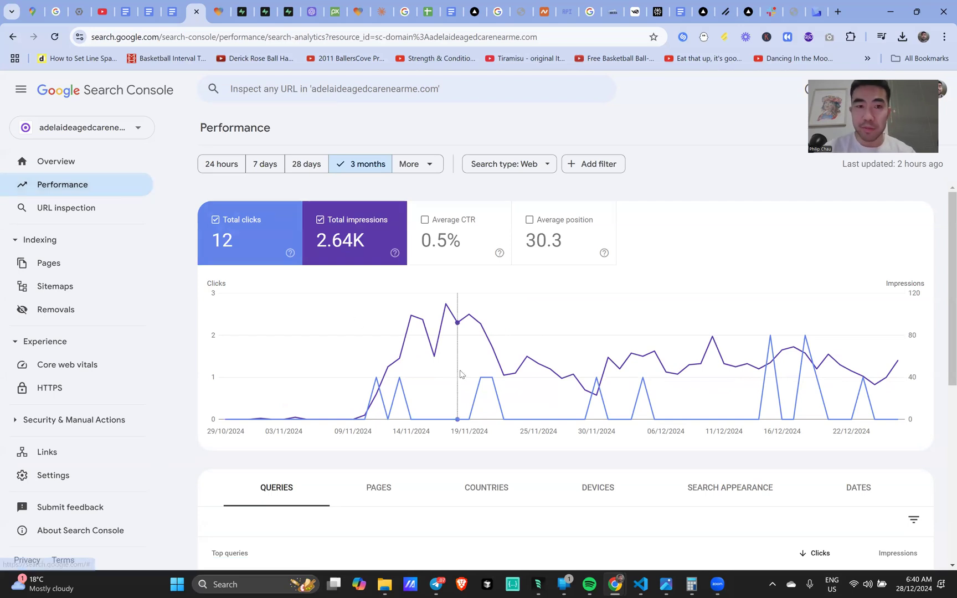
scroll(down, 3)
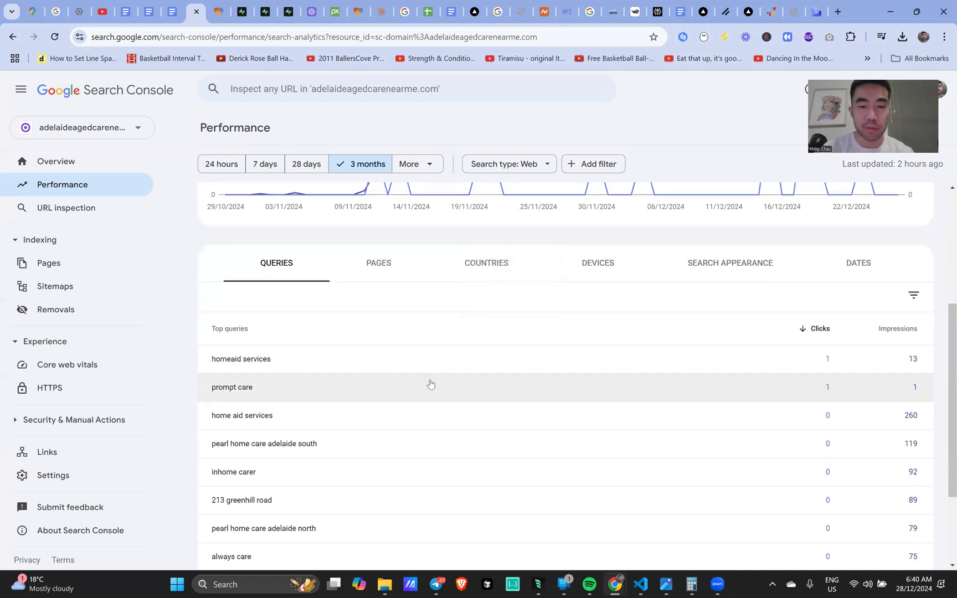
mouse_move(438, 407)
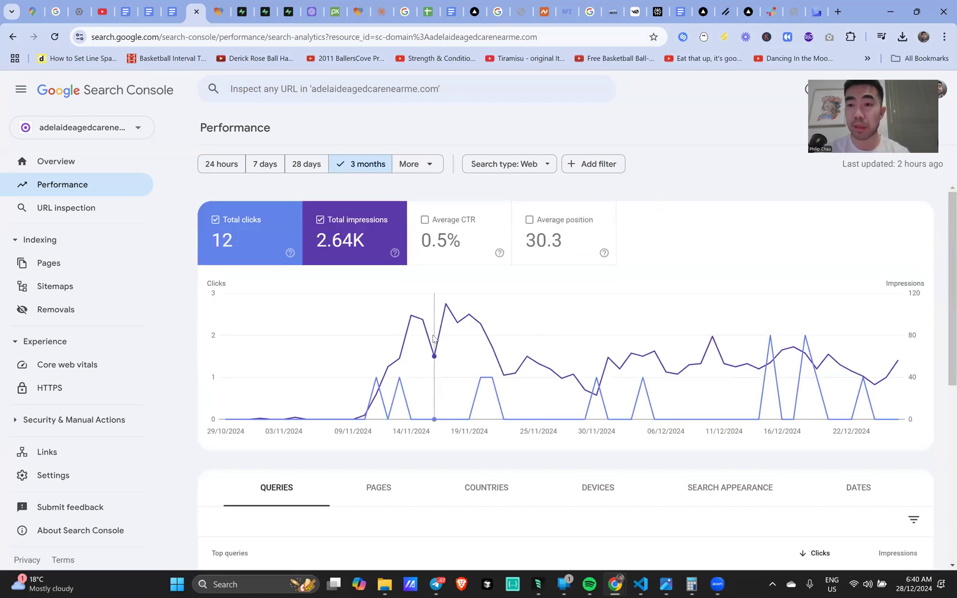
mouse_move(433, 338)
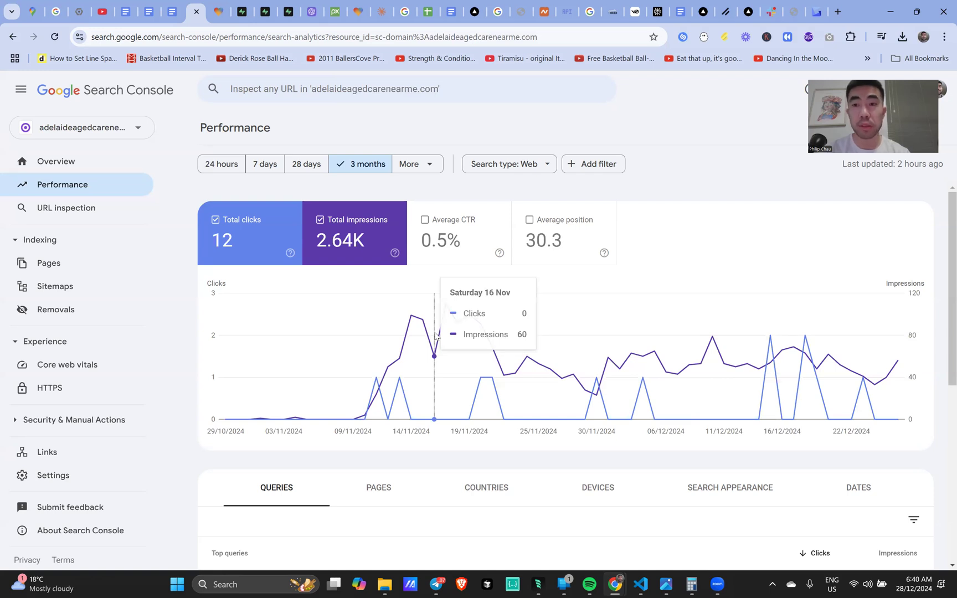
click(81, 128)
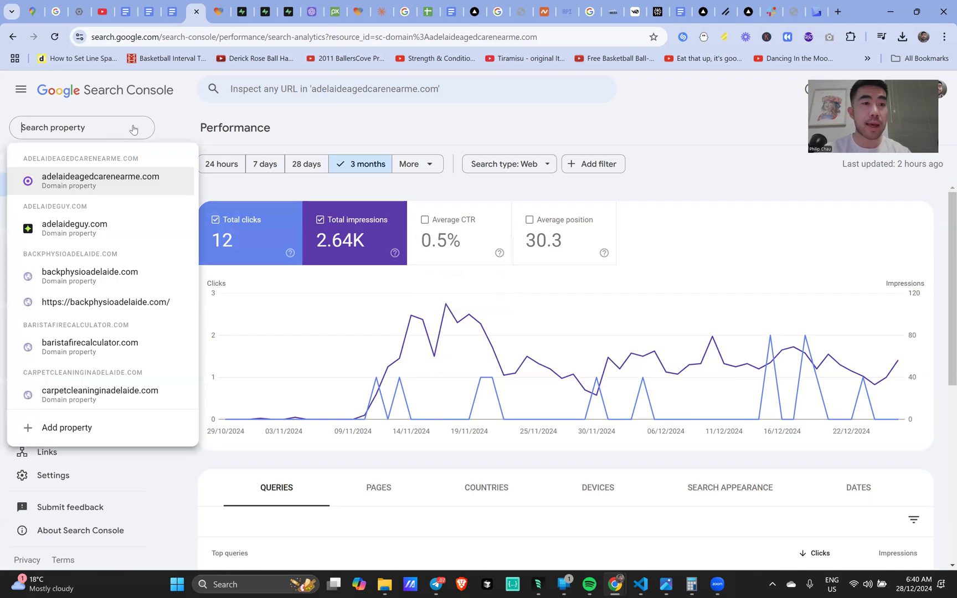
scroll(down, 3)
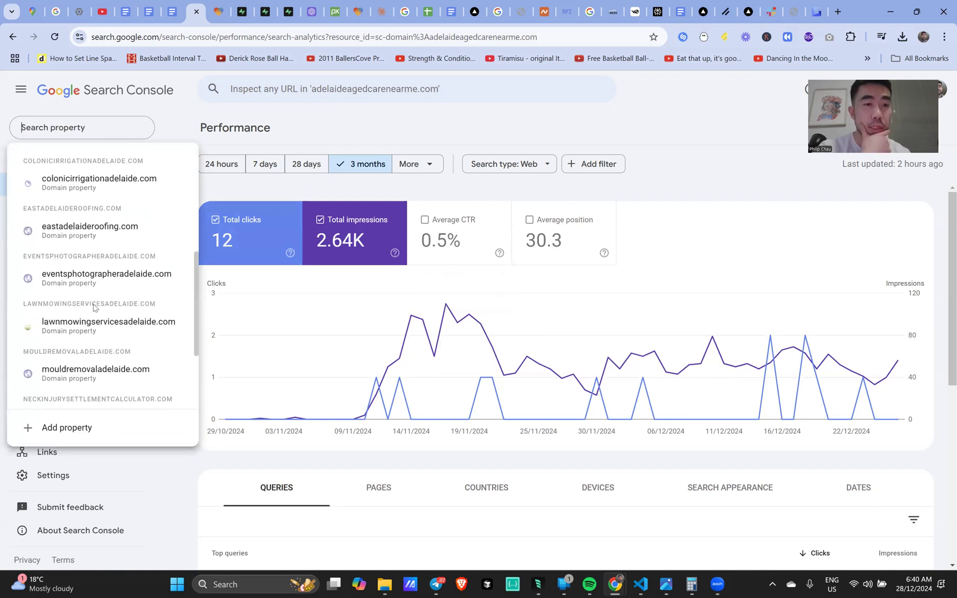
click(106, 278)
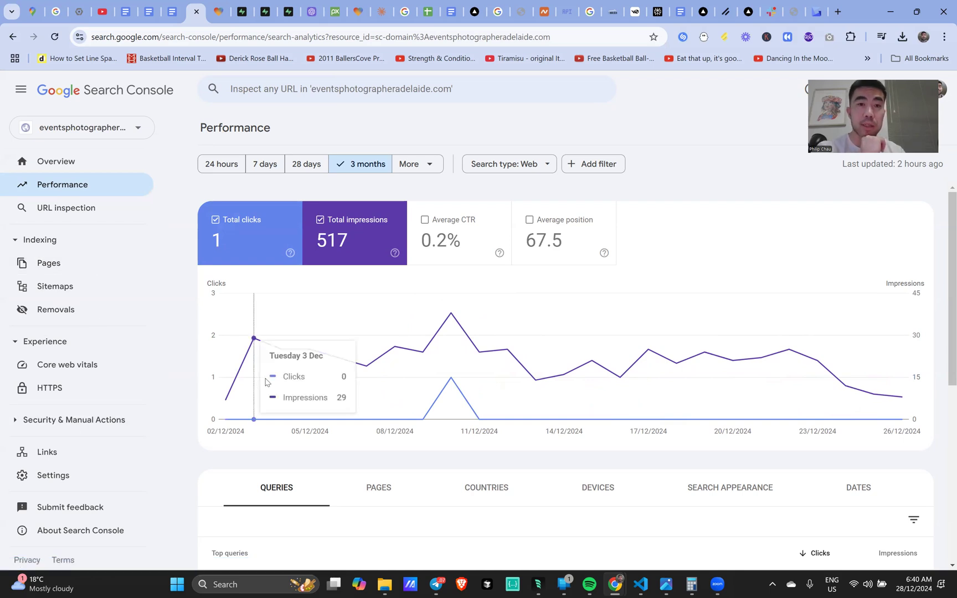
scroll(down, 3)
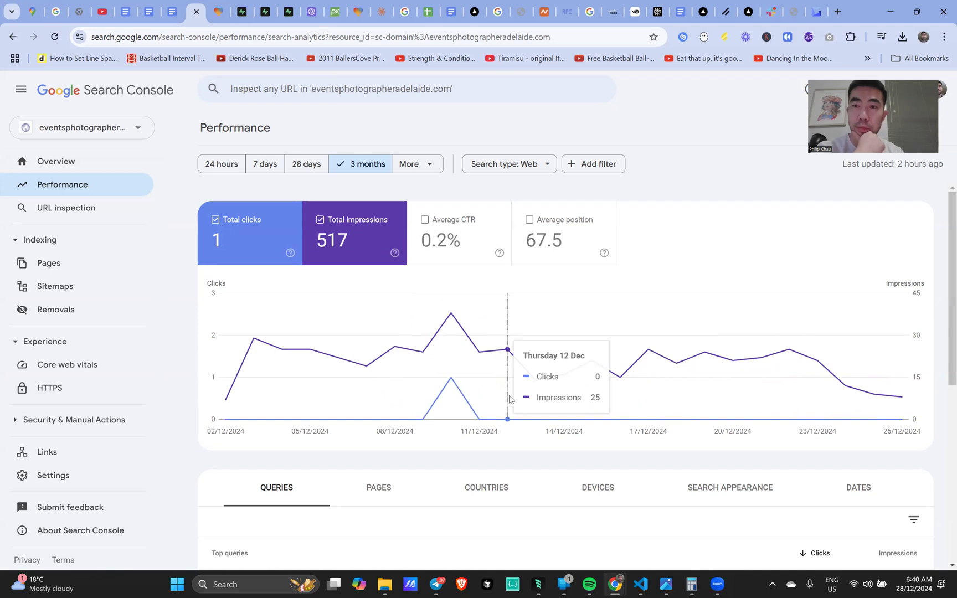
mouse_move(178, 315)
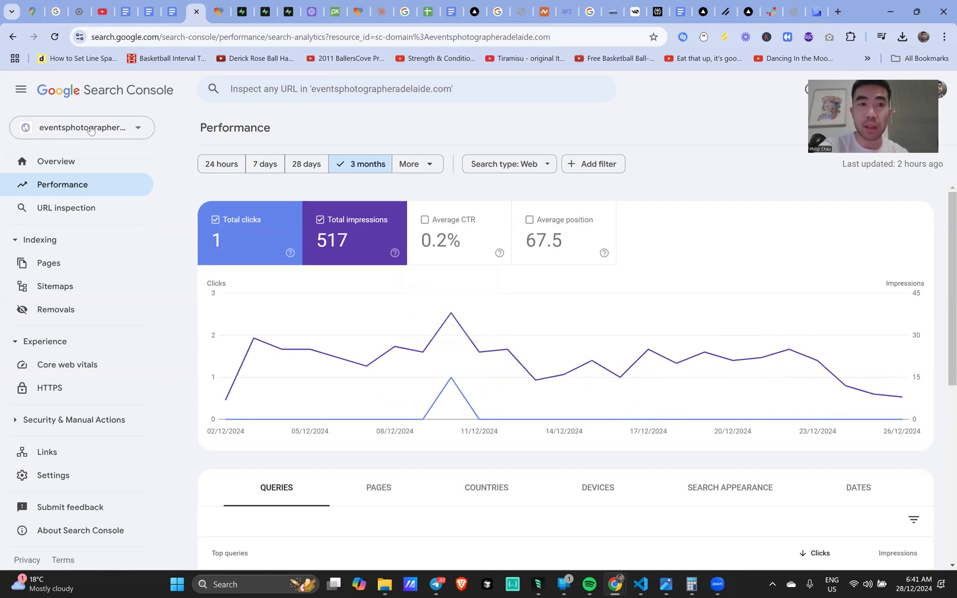
Switch to eastadelaideroofing.com and review its 82 impressions and four top queries
click(82, 128)
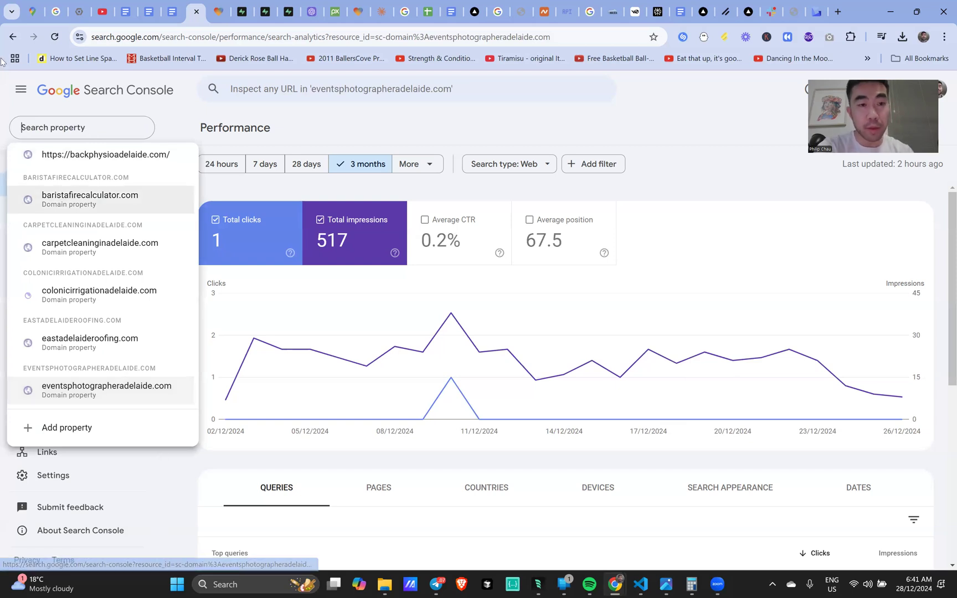
mouse_move(83, 356)
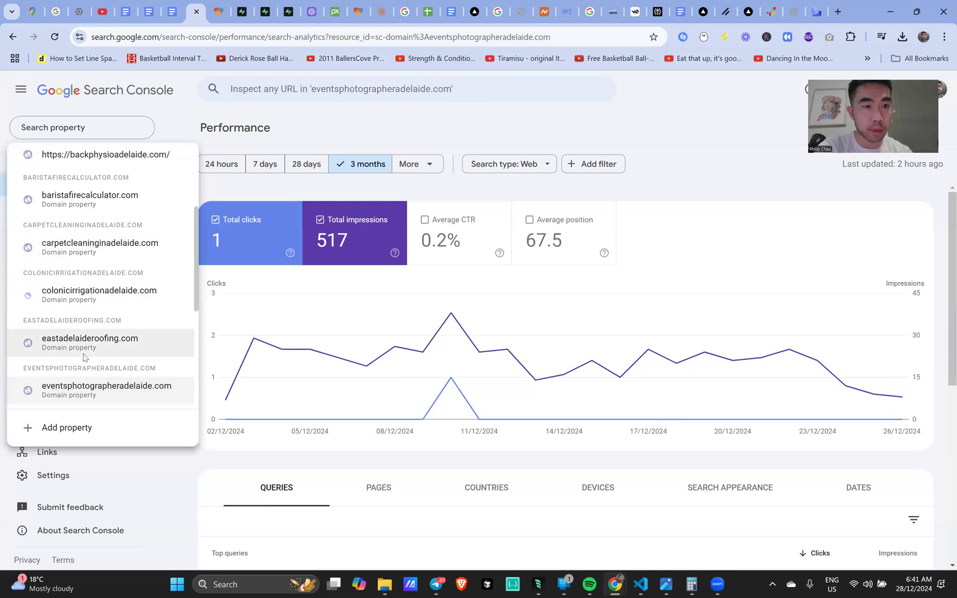
click(91, 343)
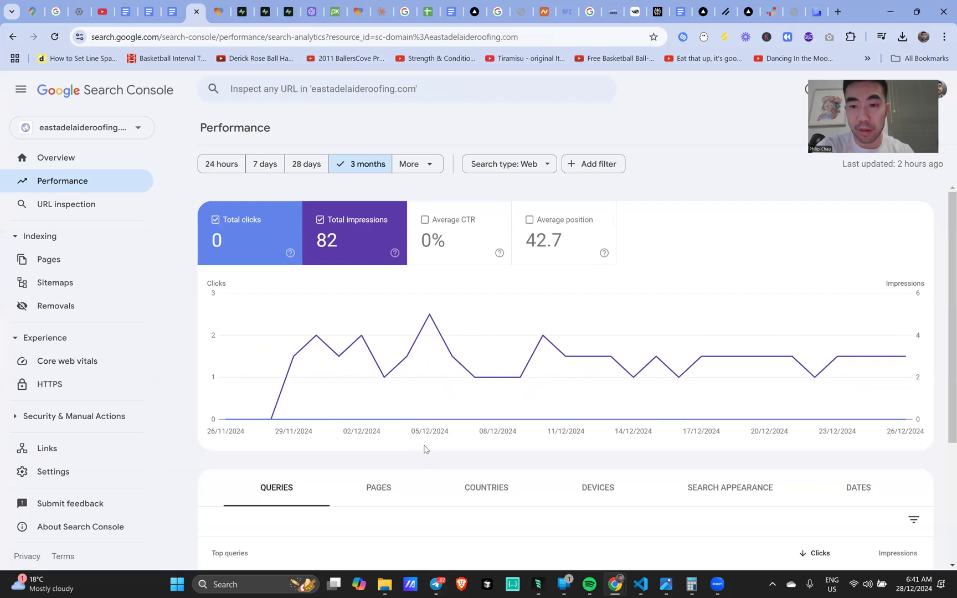
scroll(down, 3)
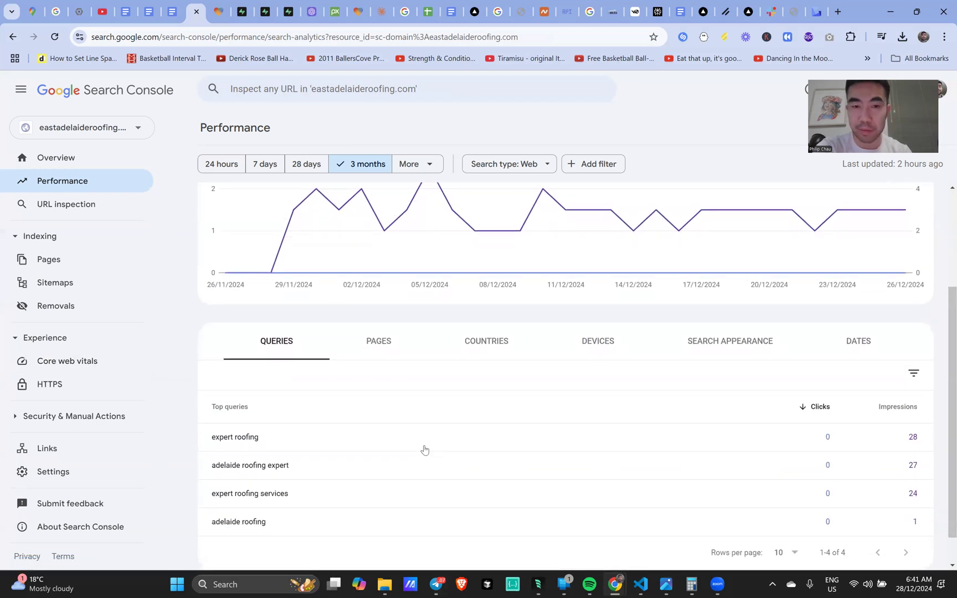
Switch to baristafirecalculator.com and review its 2 clicks, 194 impressions and query list
click(81, 128)
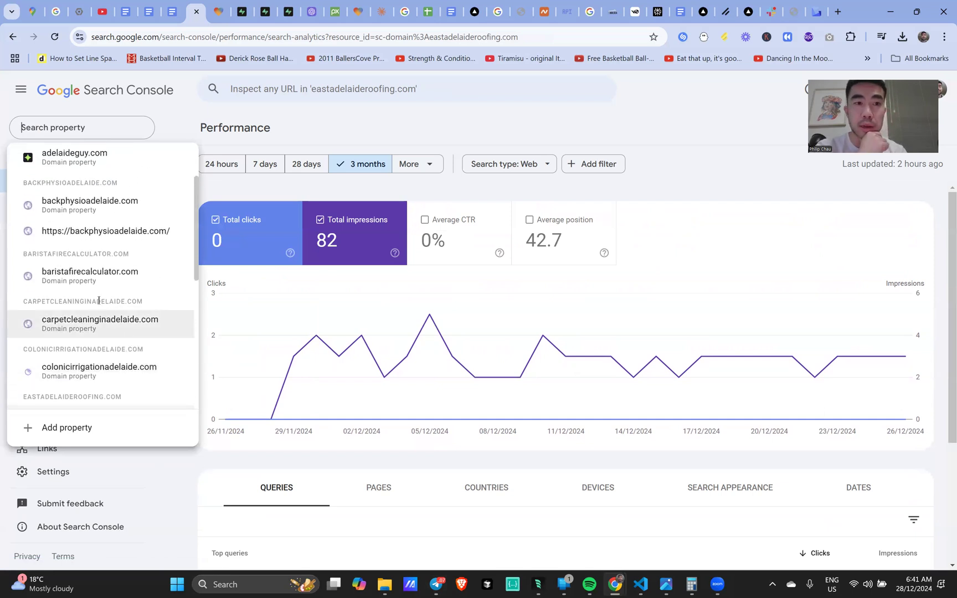
mouse_move(105, 289)
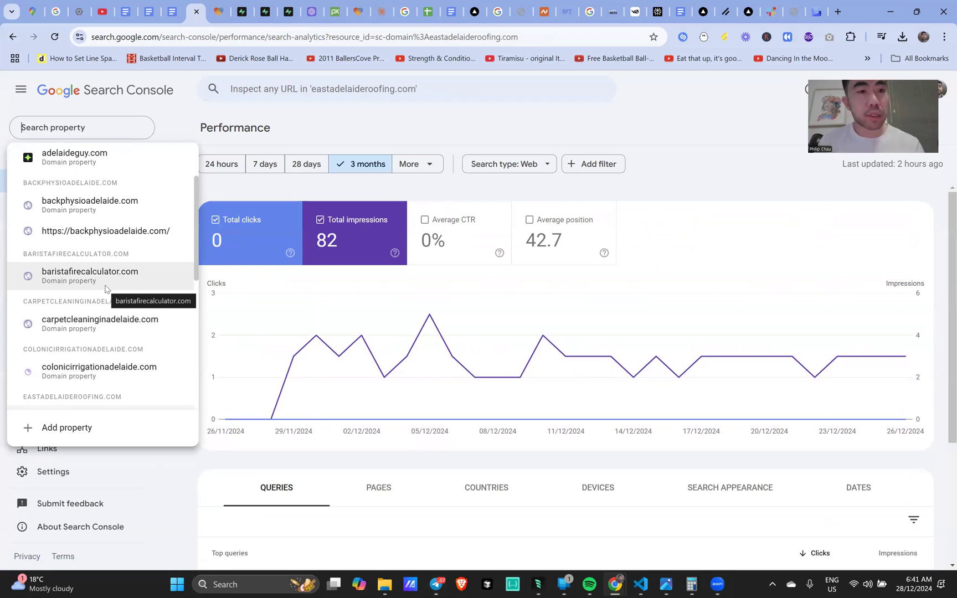
click(90, 272)
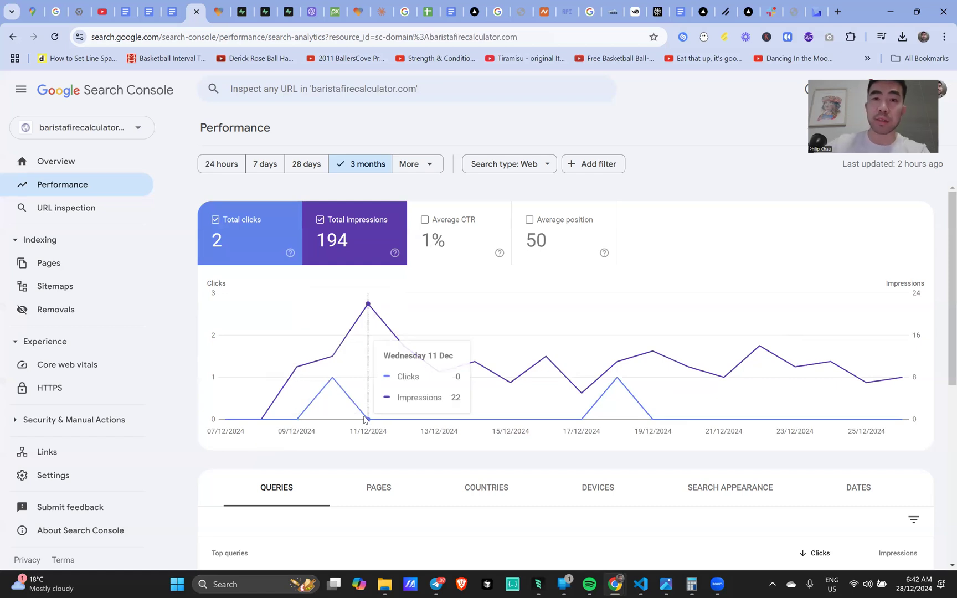
scroll(down, 3)
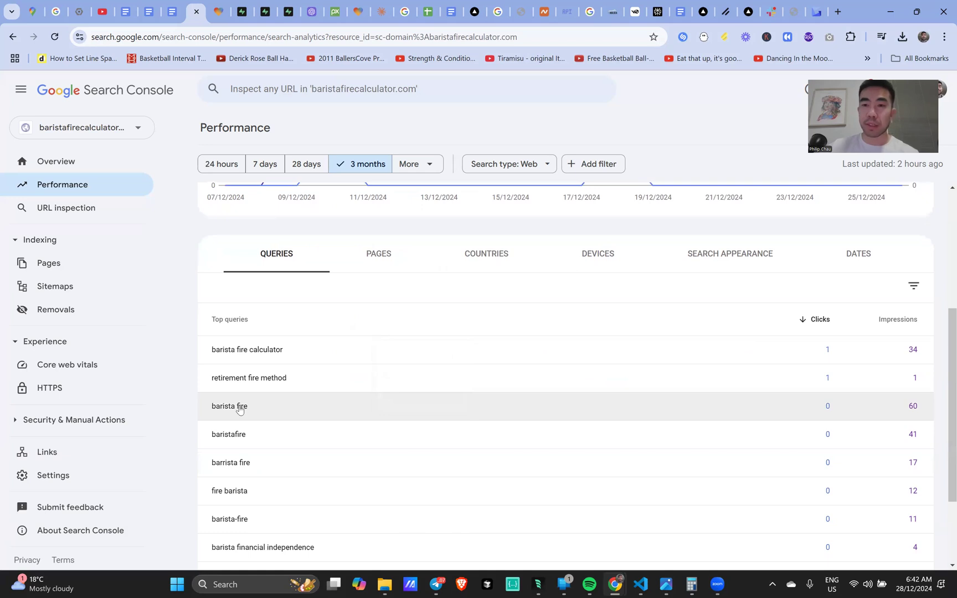
mouse_move(288, 381)
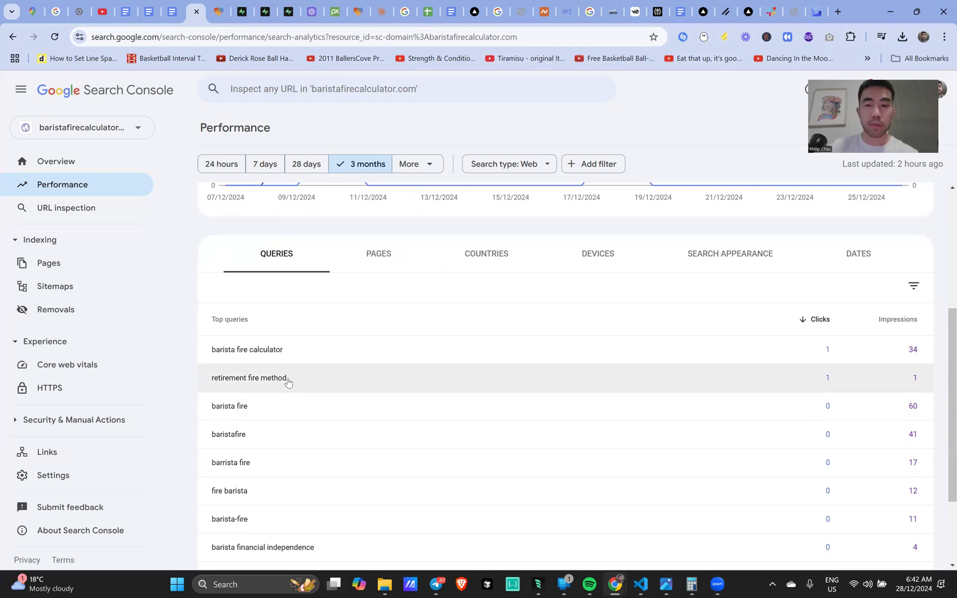
scroll(down, 3)
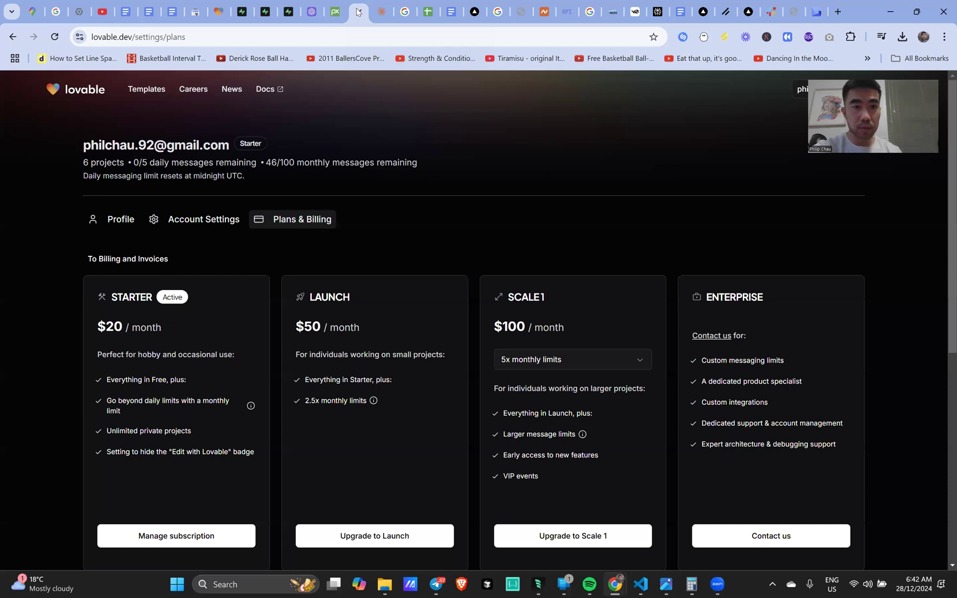
mouse_move(277, 177)
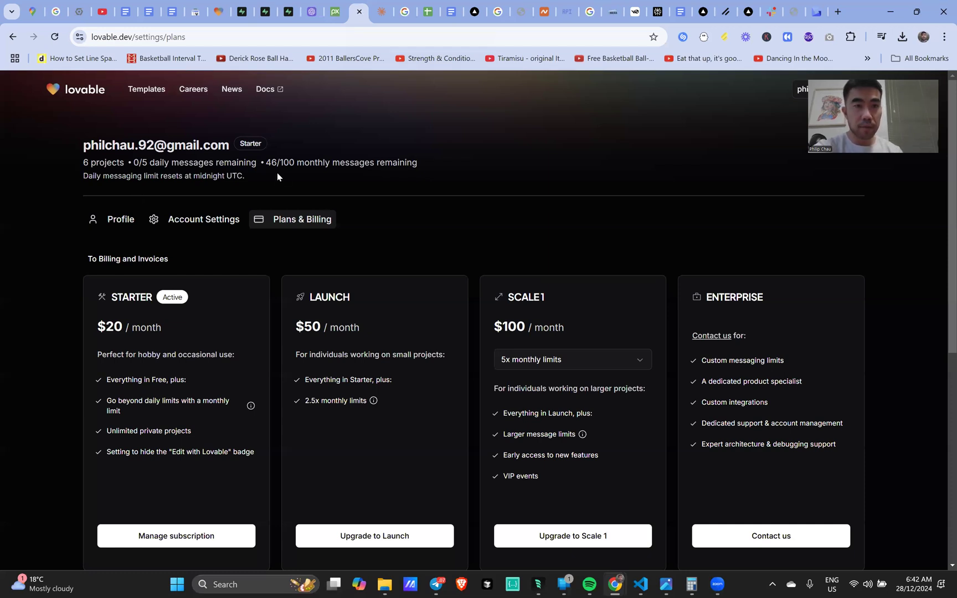
mouse_move(217, 11)
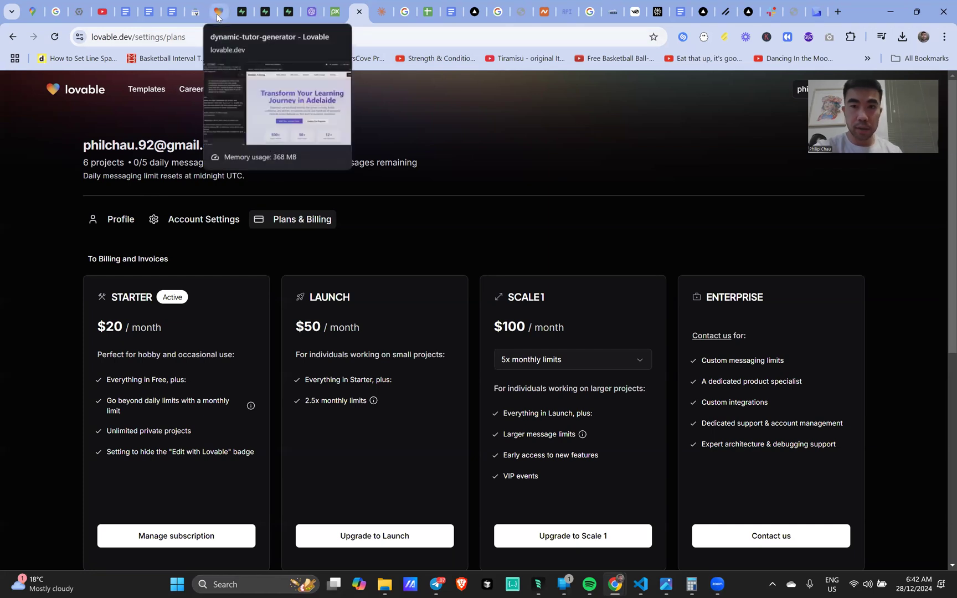
Switch to the dynamic-tutor-generator project tab from Lovable's plans and billing page
click(198, 11)
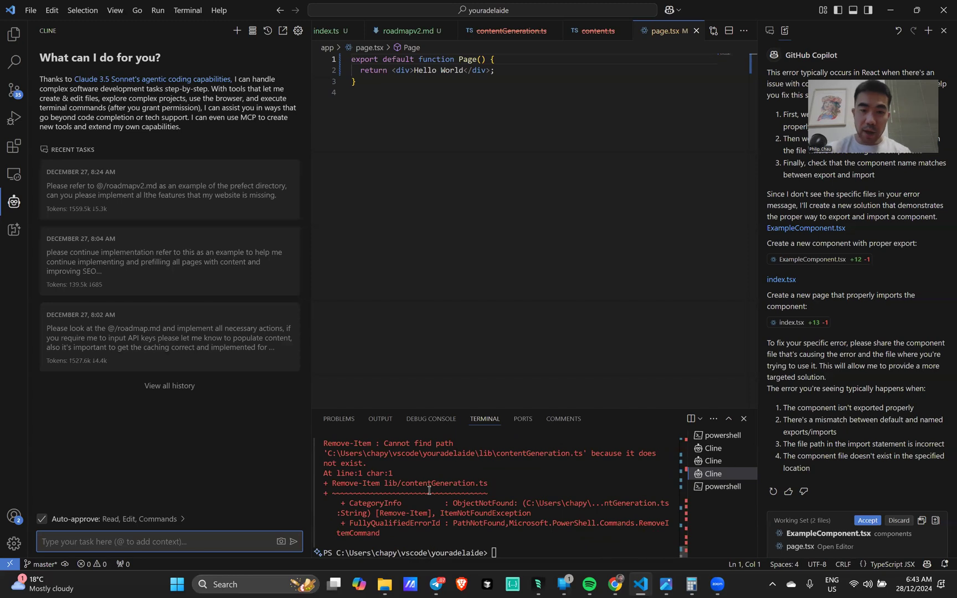
Start the Next.js dev server with 'bun run dev' in the integrated terminal
text(b)
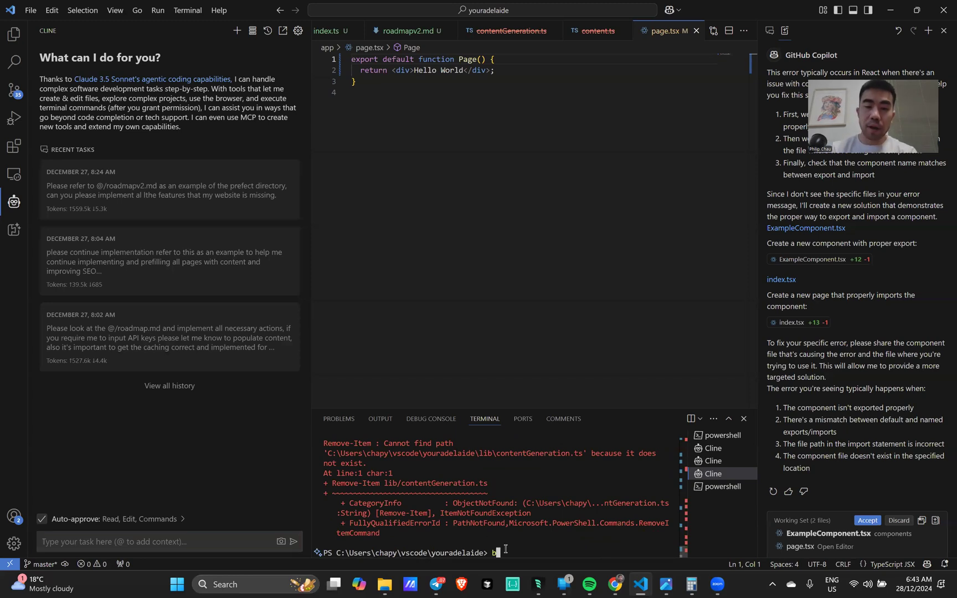
text(unx)
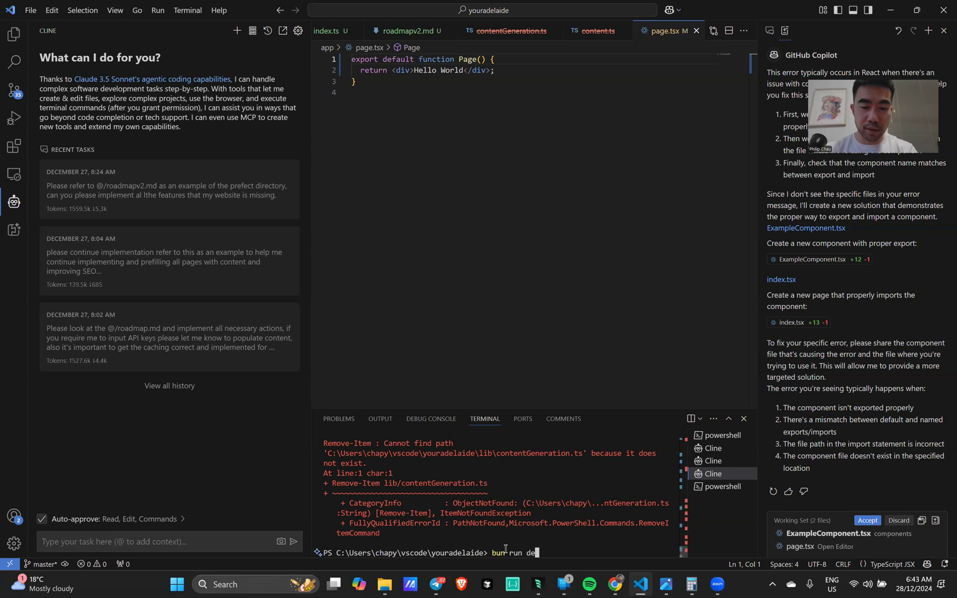
text(v)
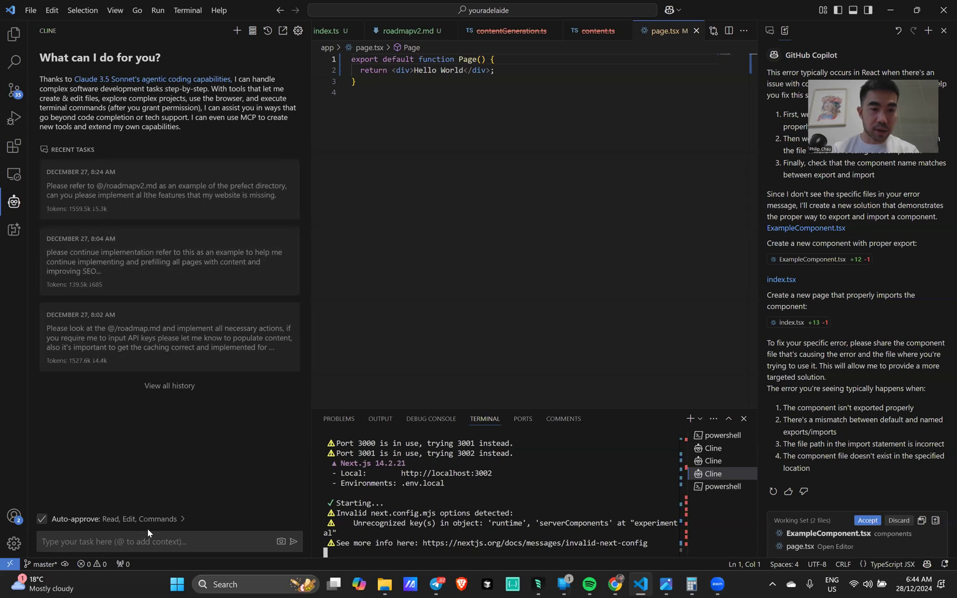
Send Cline the invalid next.config.mjs options error with 'Please' asking it to fix it
click(165, 542)
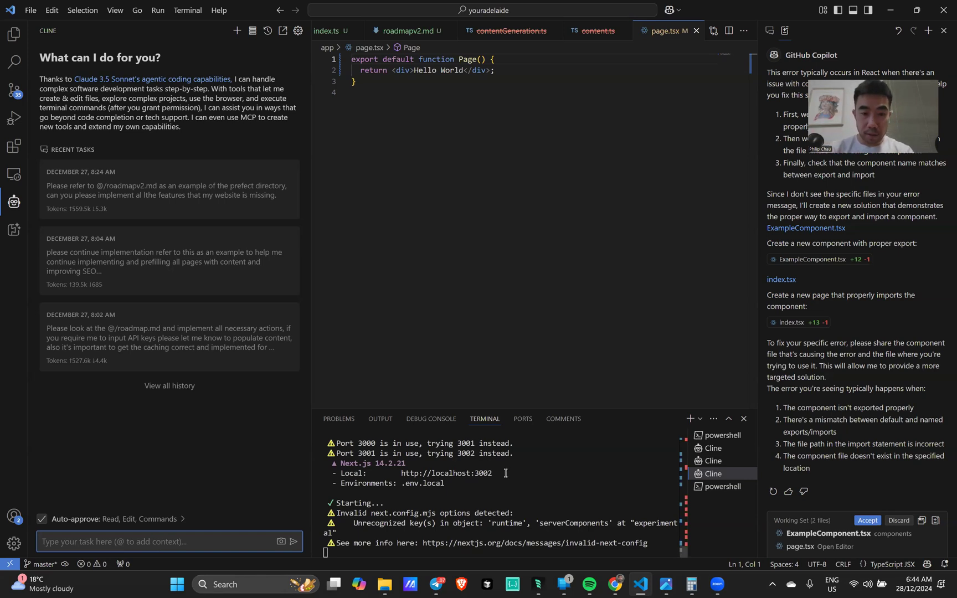
drag(340, 523, 651, 543)
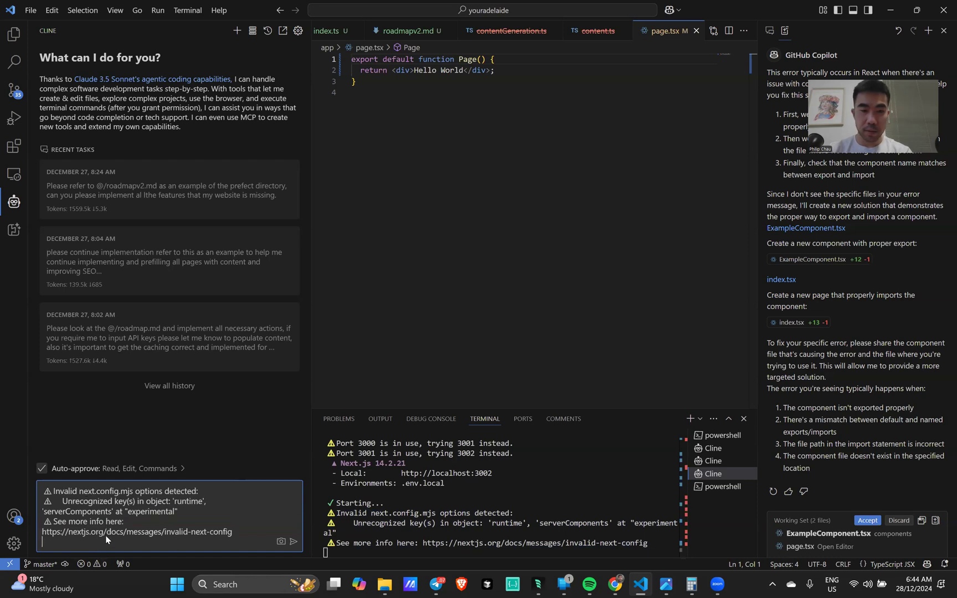
text(Please)
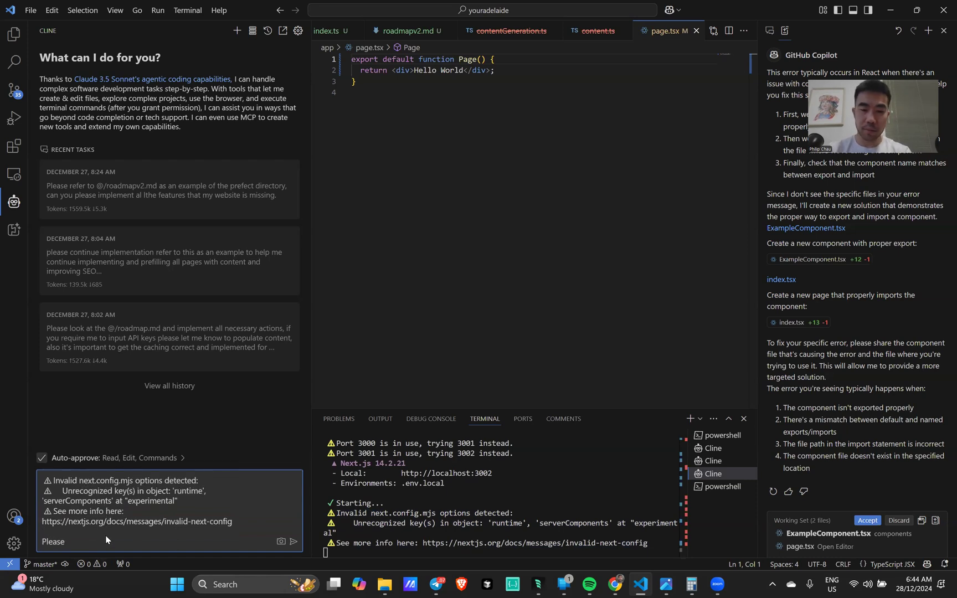
click(292, 542)
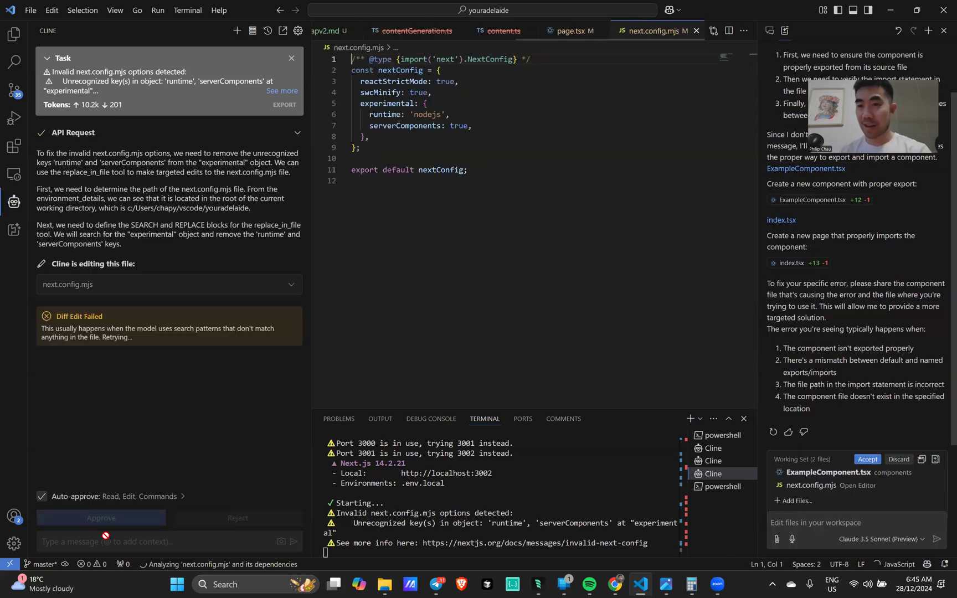
Let Cline clear the experimental options in next.config.mjs, then show the project file tree
click(100, 517)
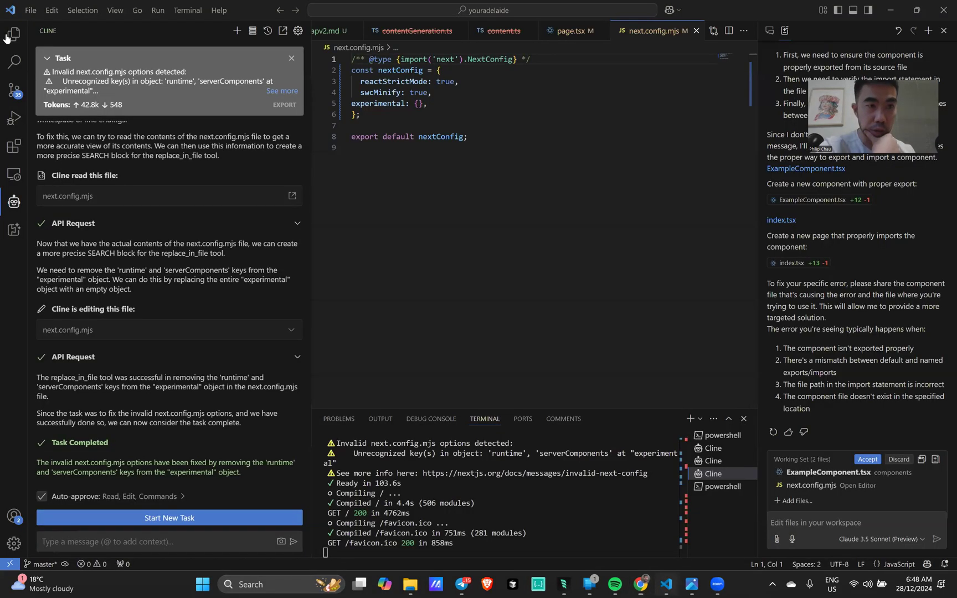
click(13, 34)
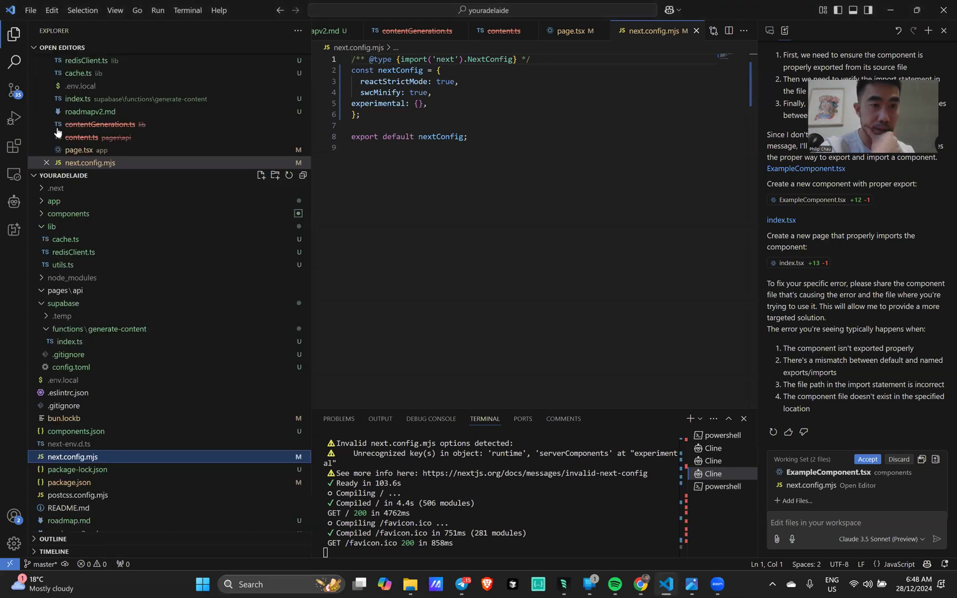
View app/page.tsx with its Hello World placeholder and collapse the supabase folder
click(79, 151)
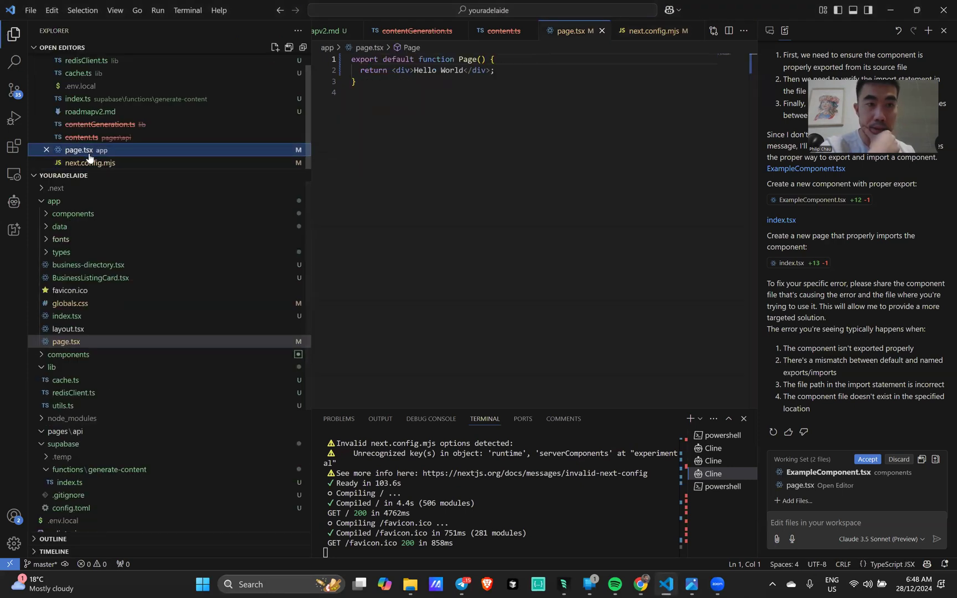
mouse_move(80, 150)
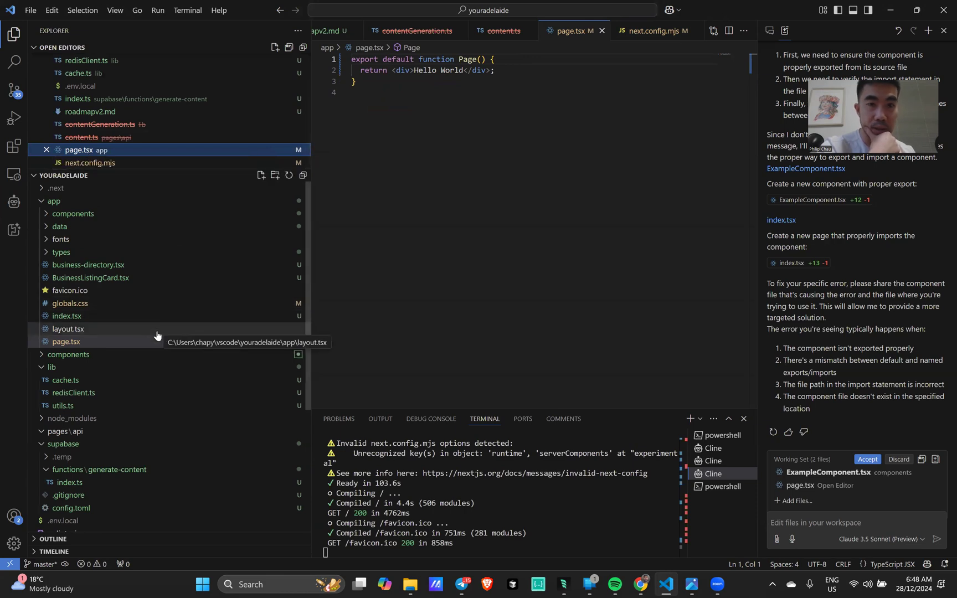
click(64, 445)
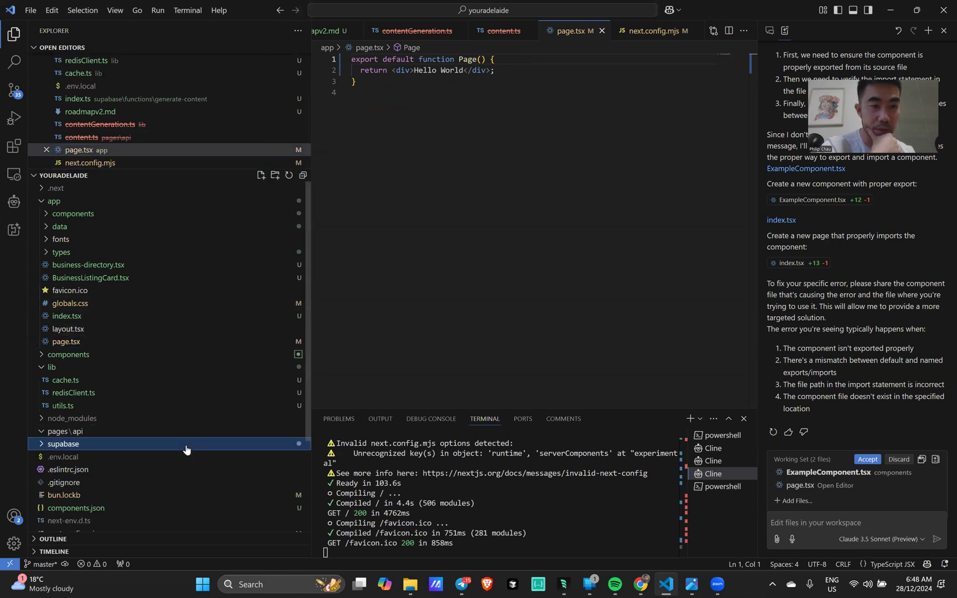
click(67, 342)
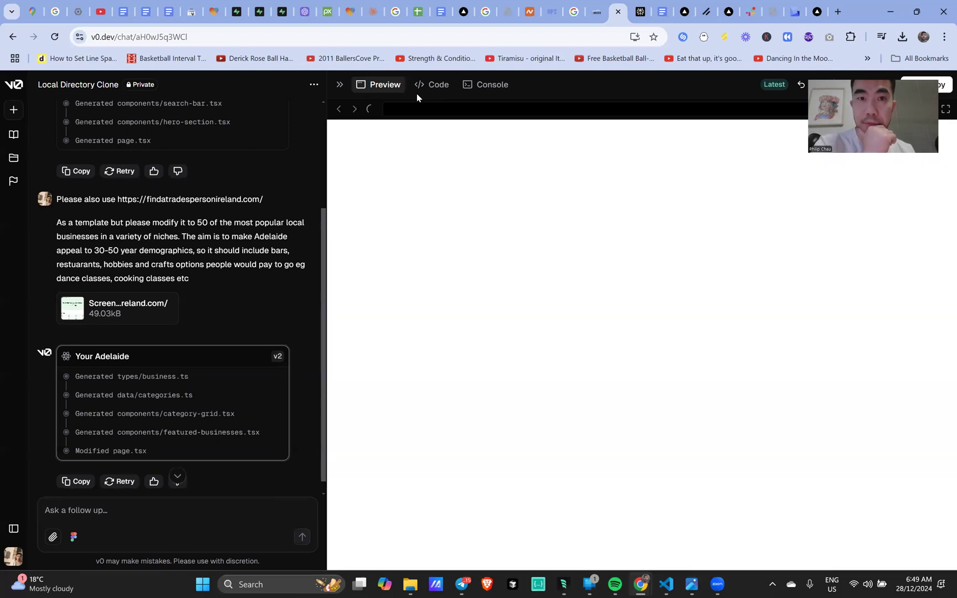
Compare v0's rendered preview with the generated page.tsx built from NavBar, HeroSection, CategoryGrid and FeaturedBusinesses
click(437, 84)
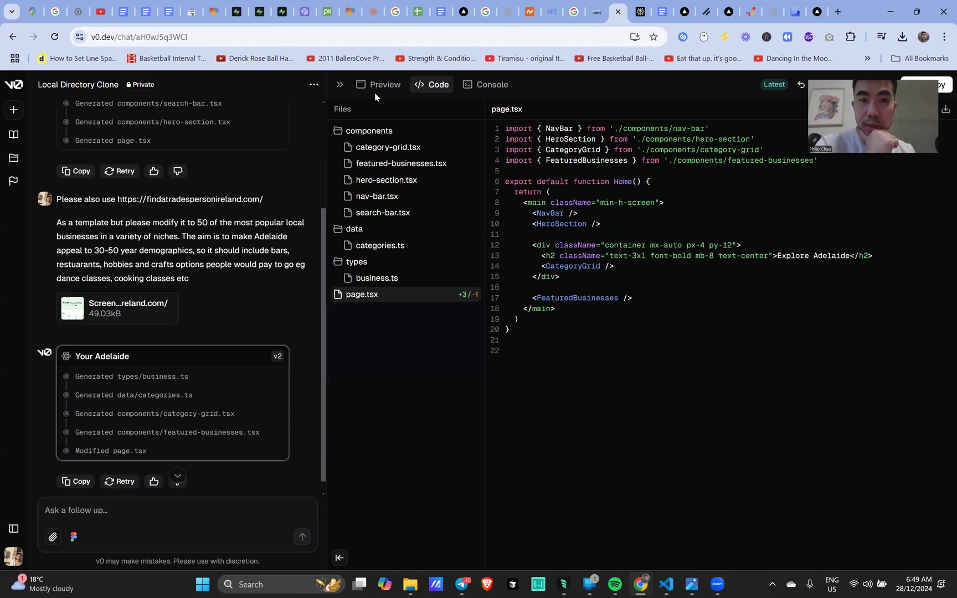
click(385, 84)
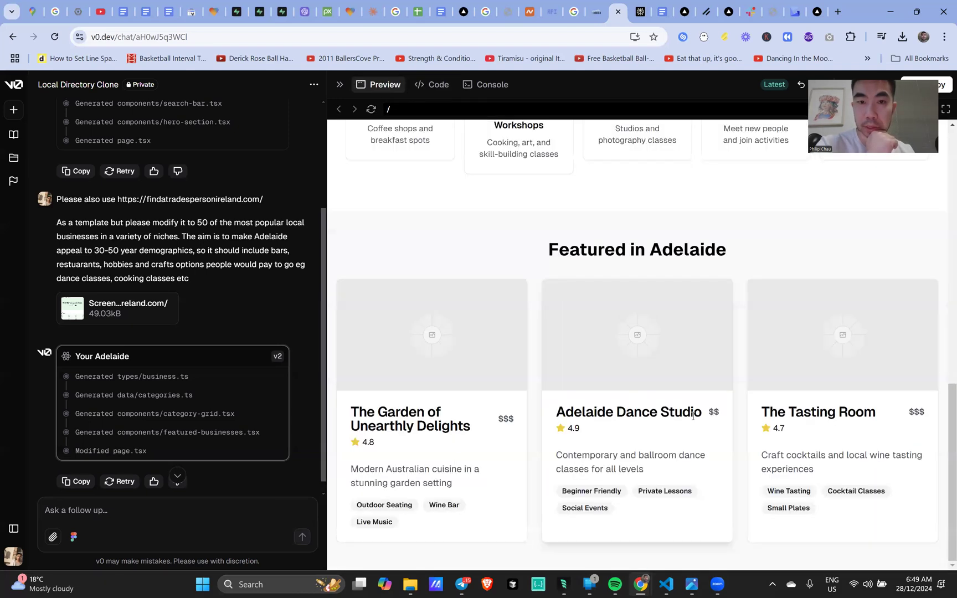
click(432, 84)
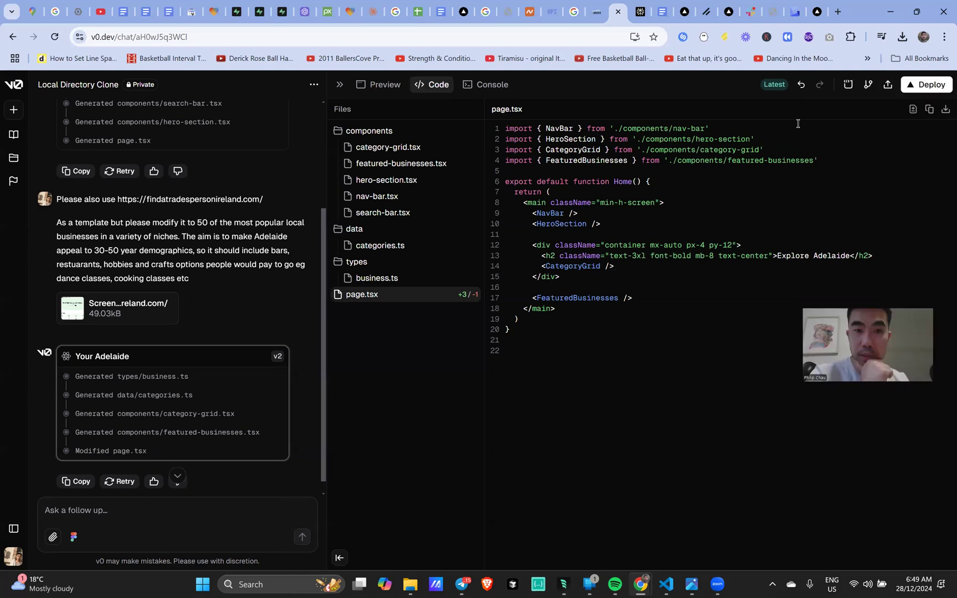
mouse_move(724, 172)
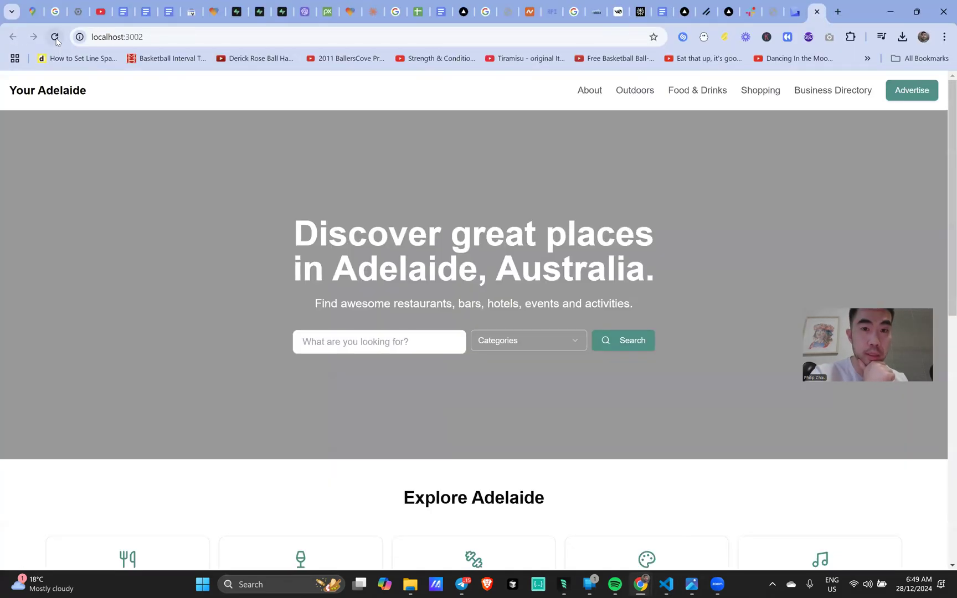
Scroll the Your Adelaide homepage at localhost:3002 to view the category grid and featured businesses
scroll(down, 3)
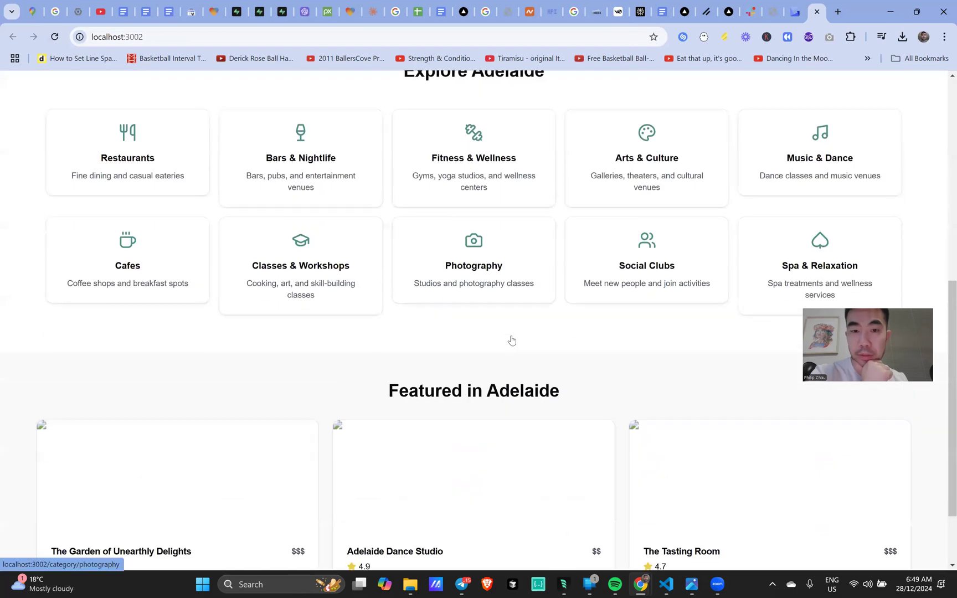
scroll(up, 3)
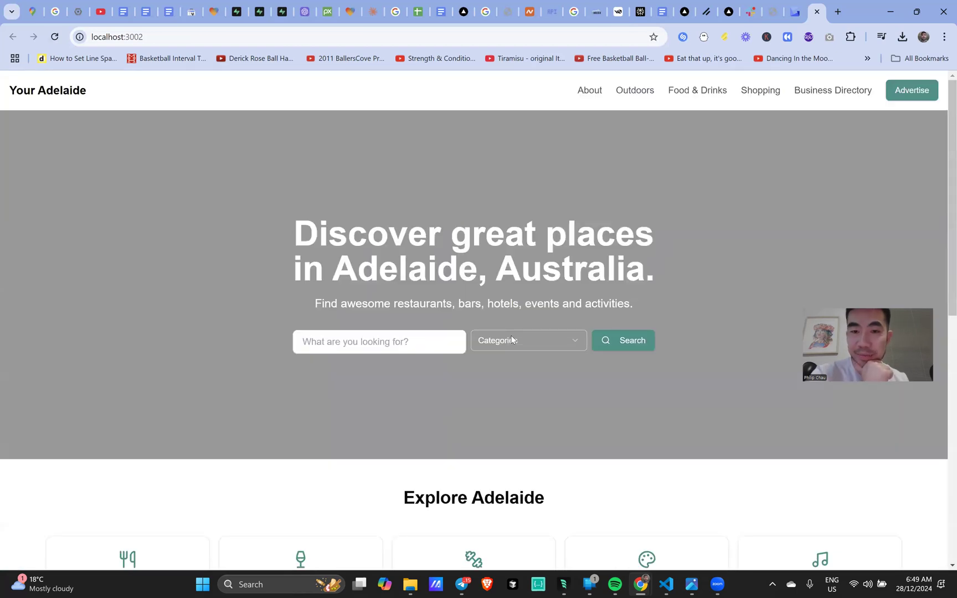
mouse_move(512, 340)
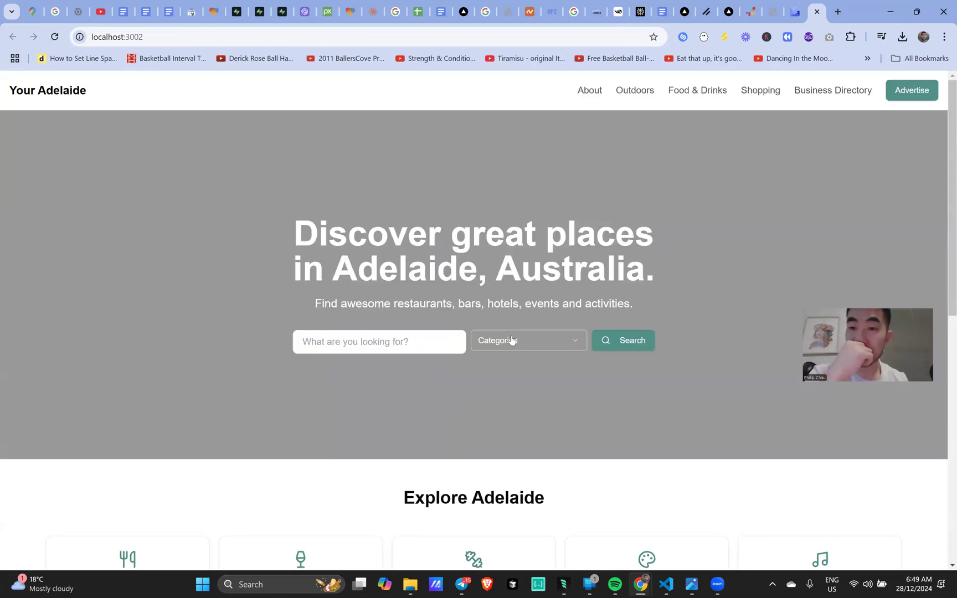